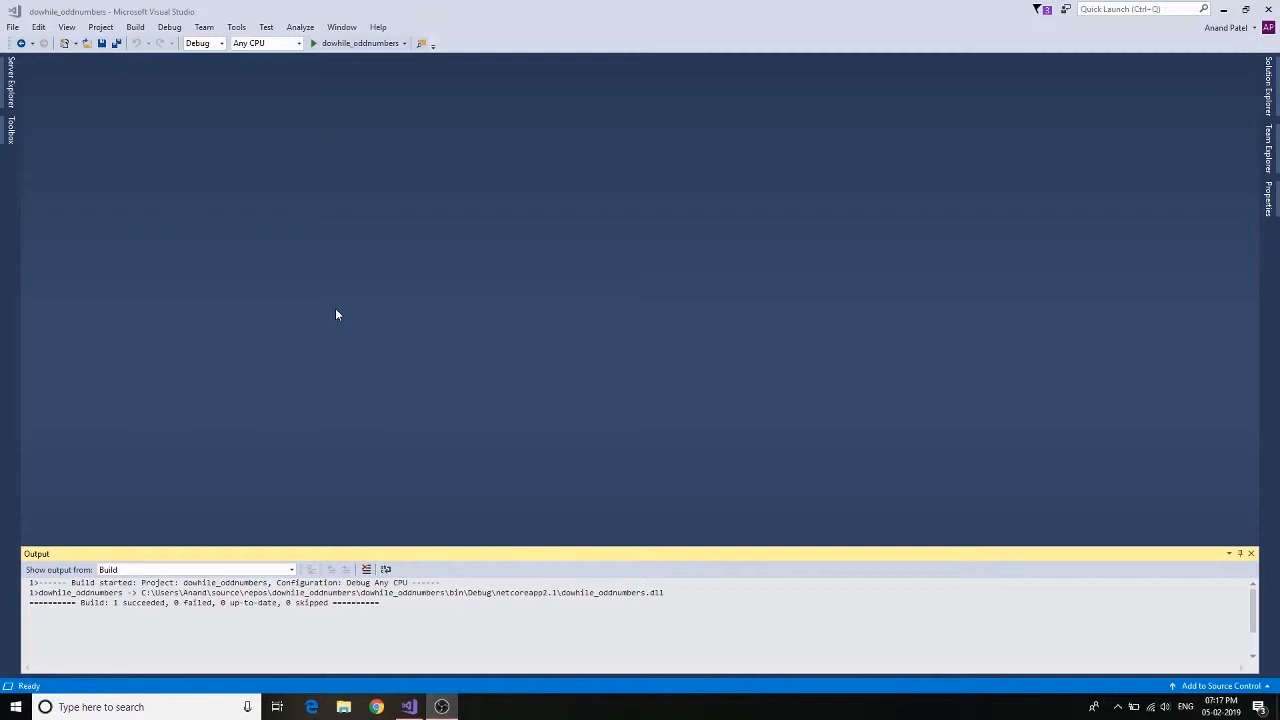
Bring up the File menu commands to start a new project
click(13, 27)
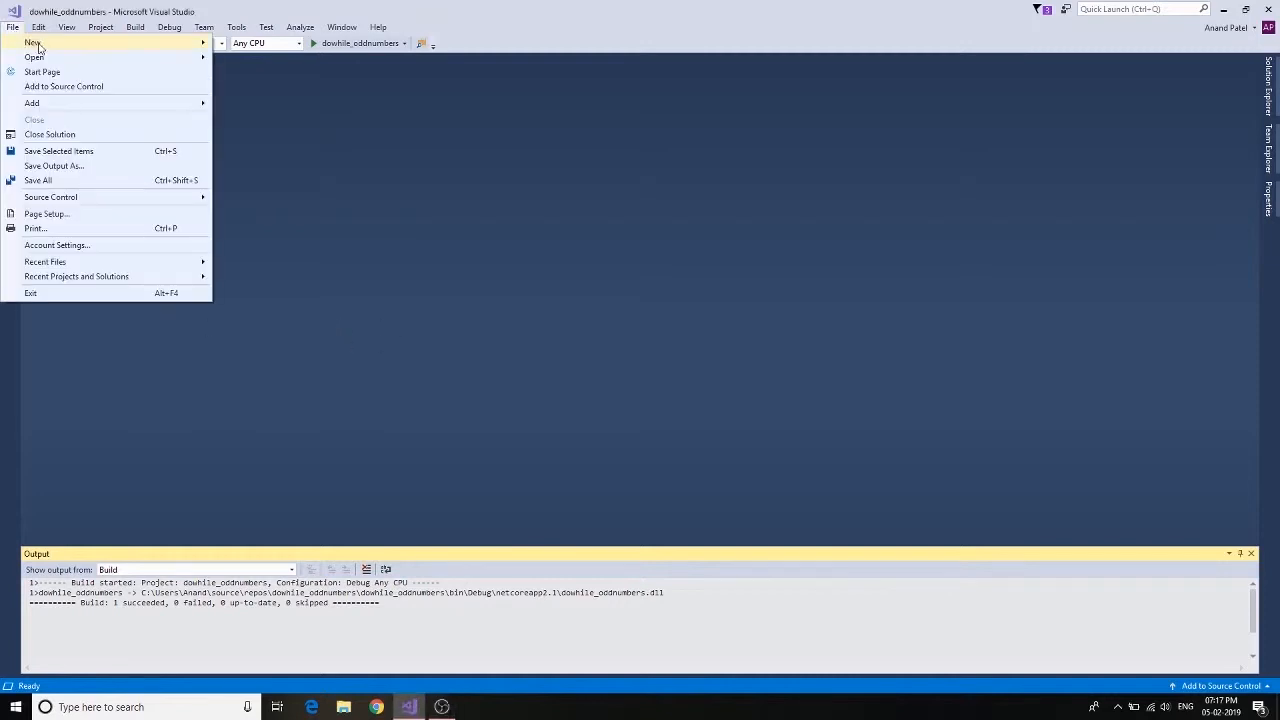
Create a new C# Console App (.NET Core) project named dowhile_sumof20
click(33, 42)
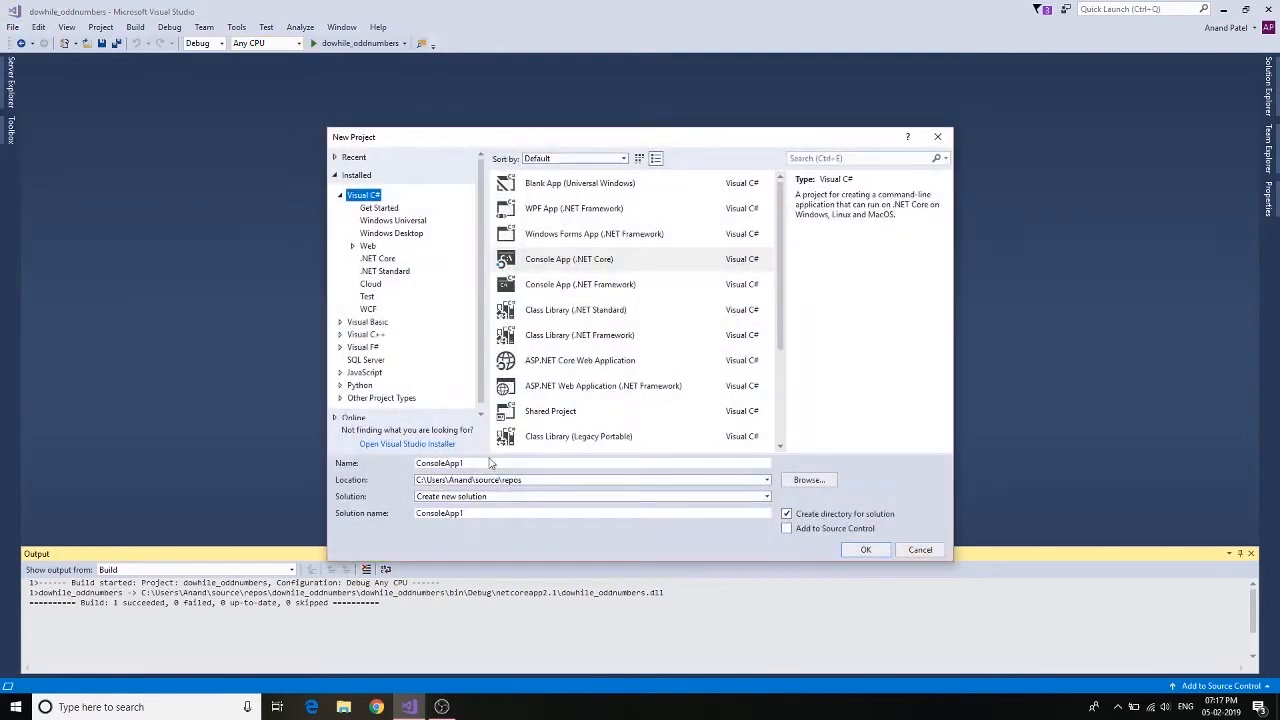
text(dowhile_sum)
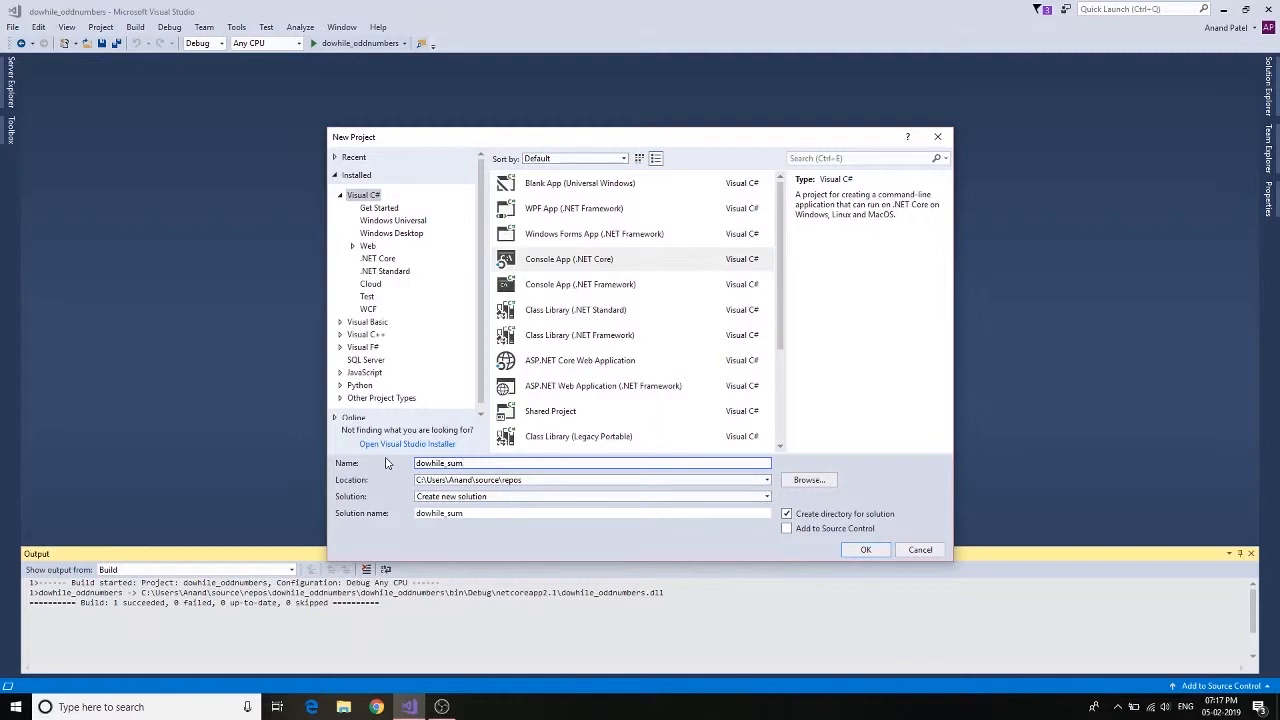
text(of)
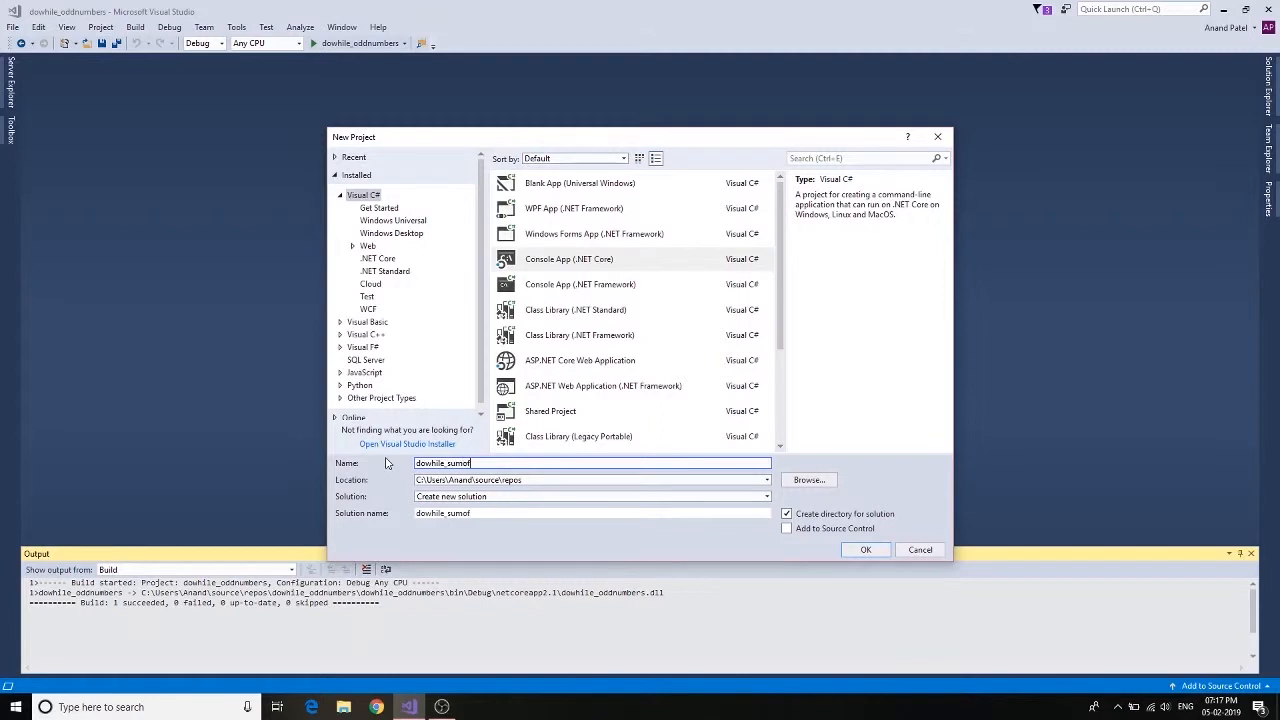
text(20)
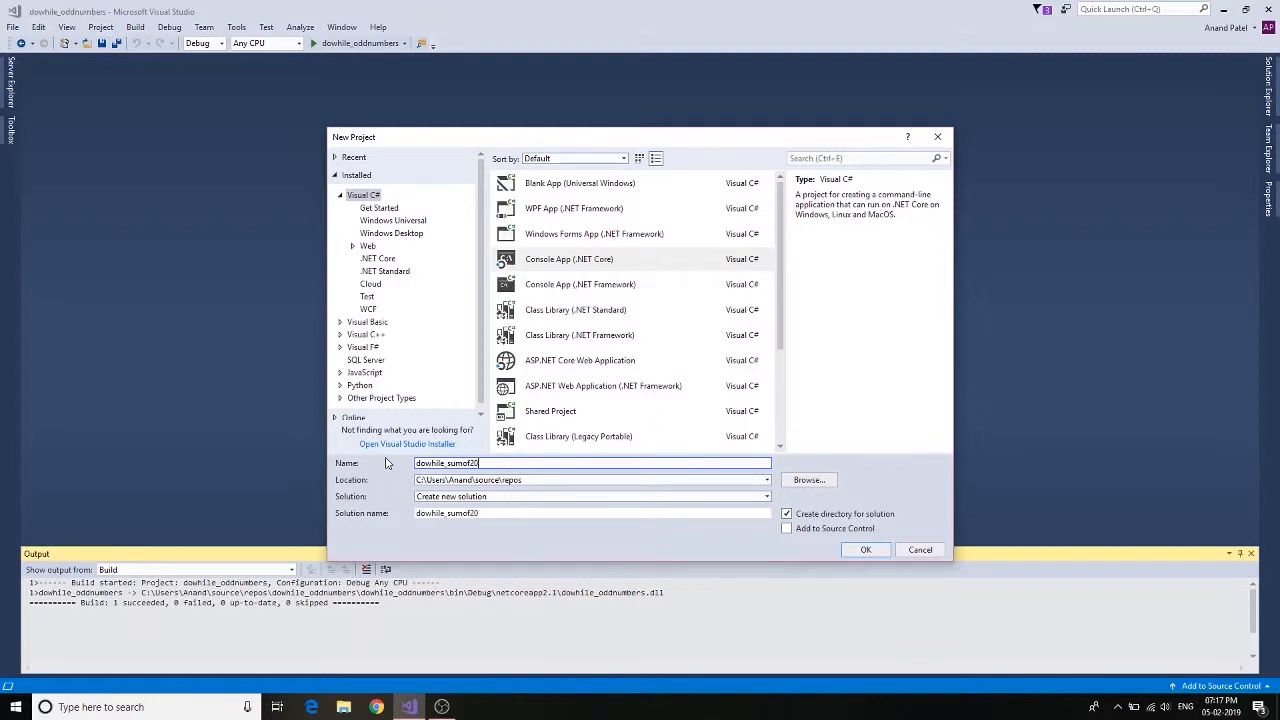
mouse_move(681, 516)
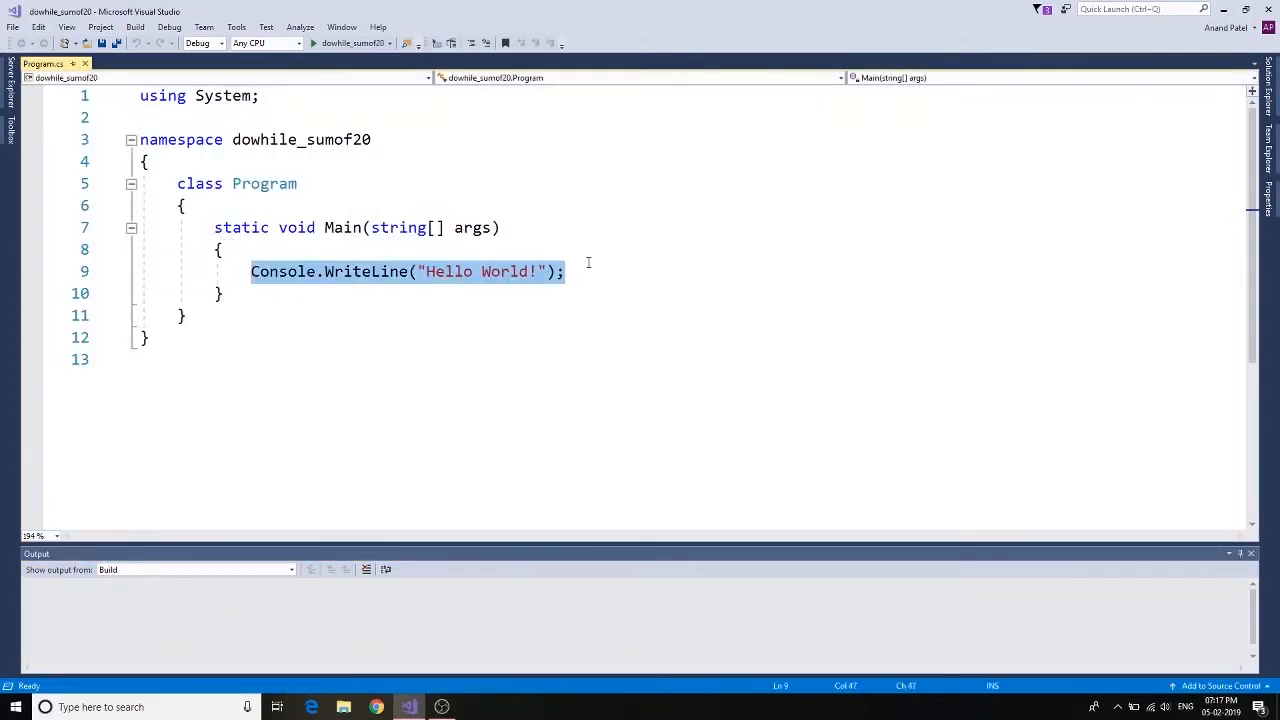
Declare int i = 0 and int sum = 0 in Main, then start an empty do { } block
text(int)
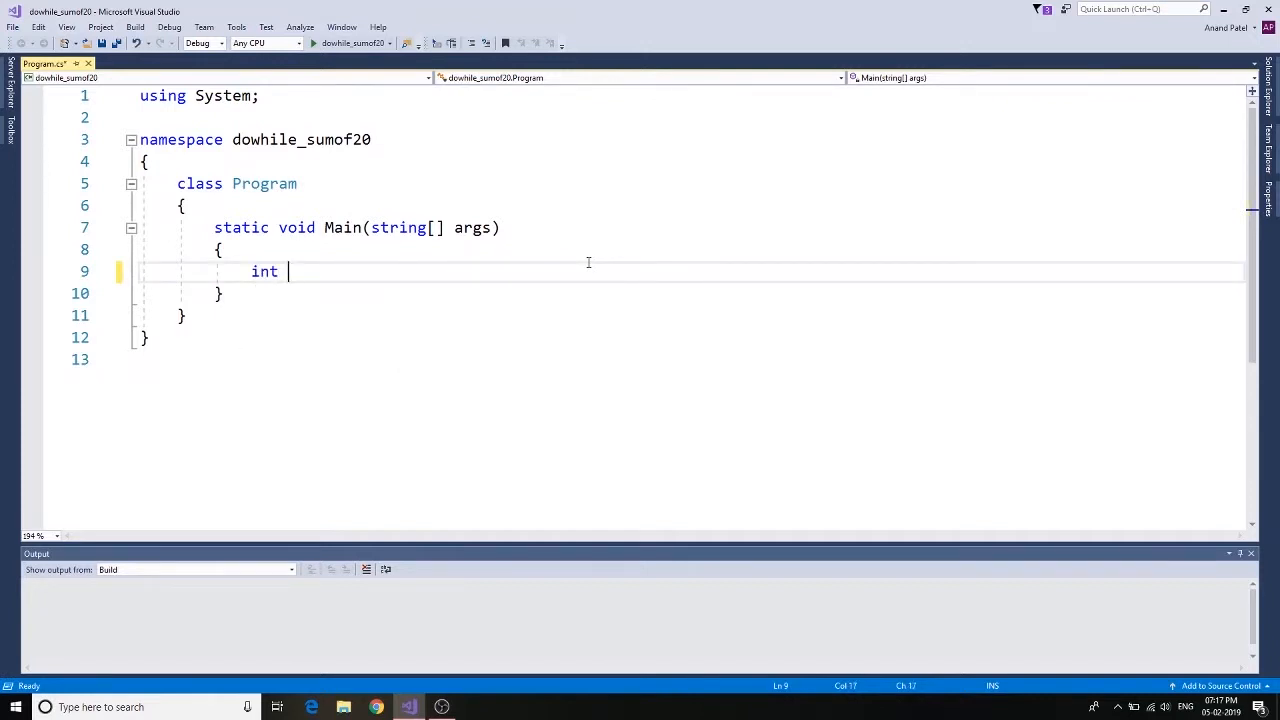
text(i = 0;)
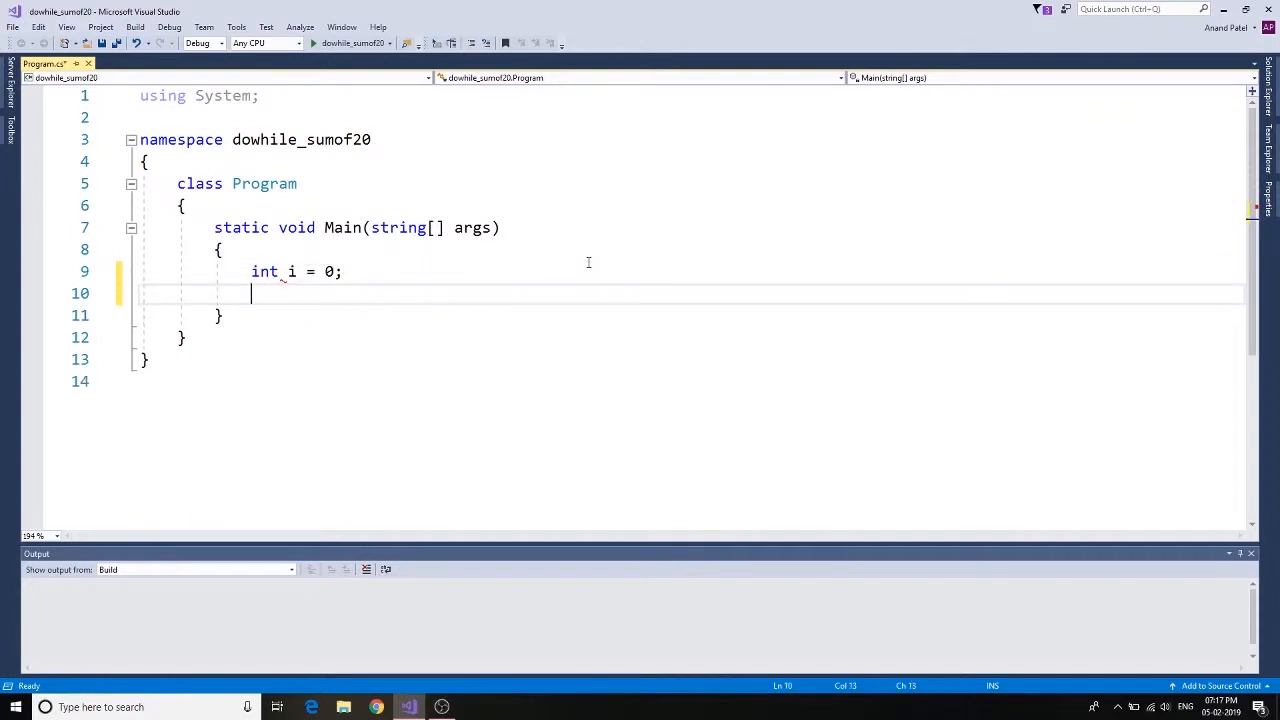
text(int s)
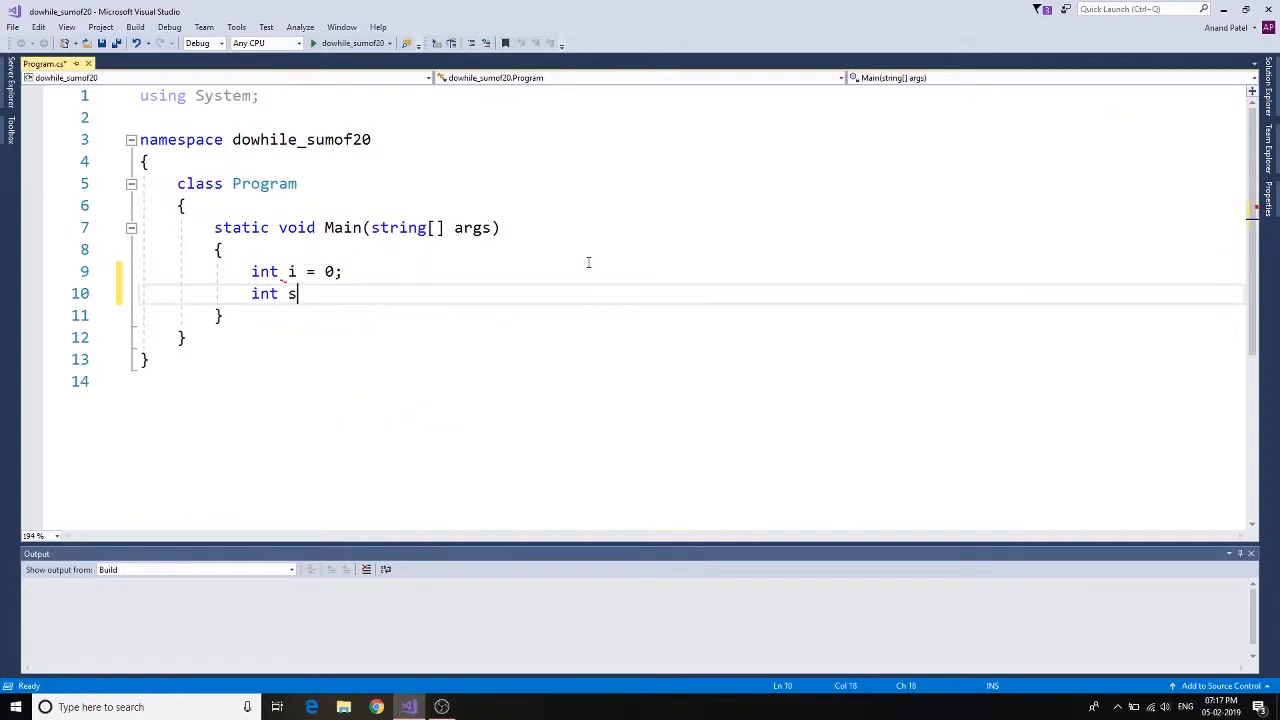
text(um =)
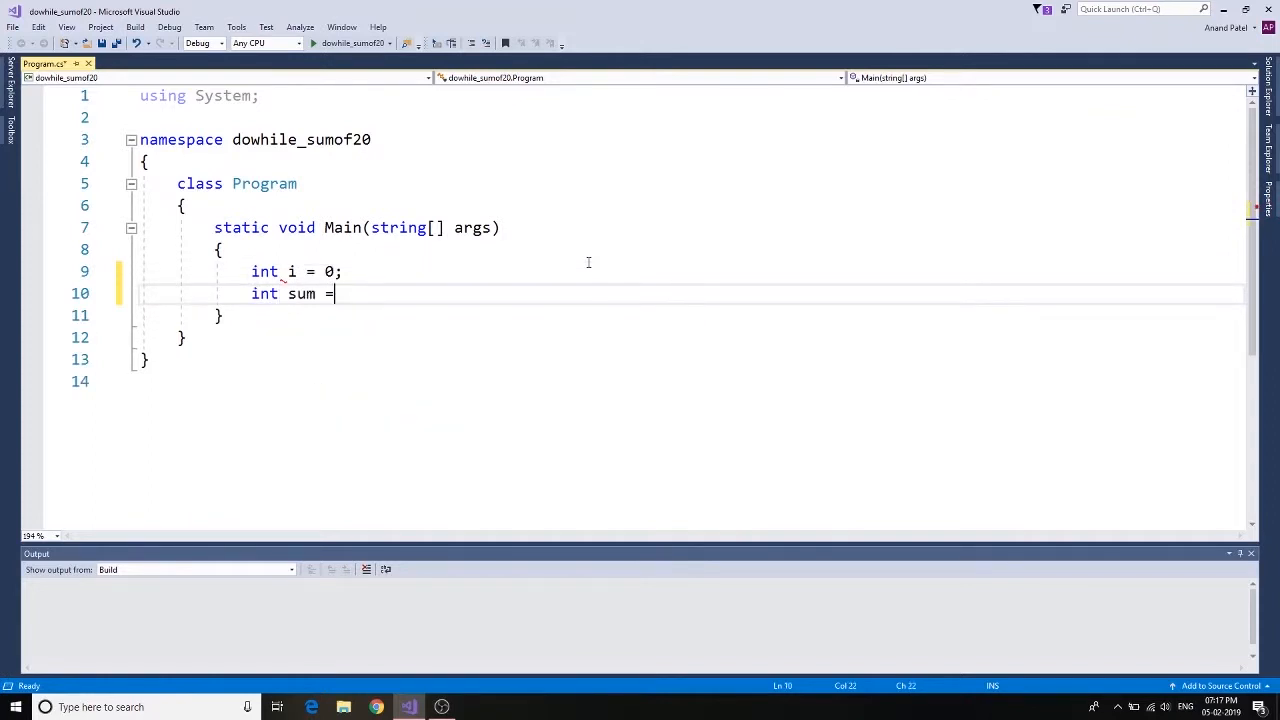
text(0;)
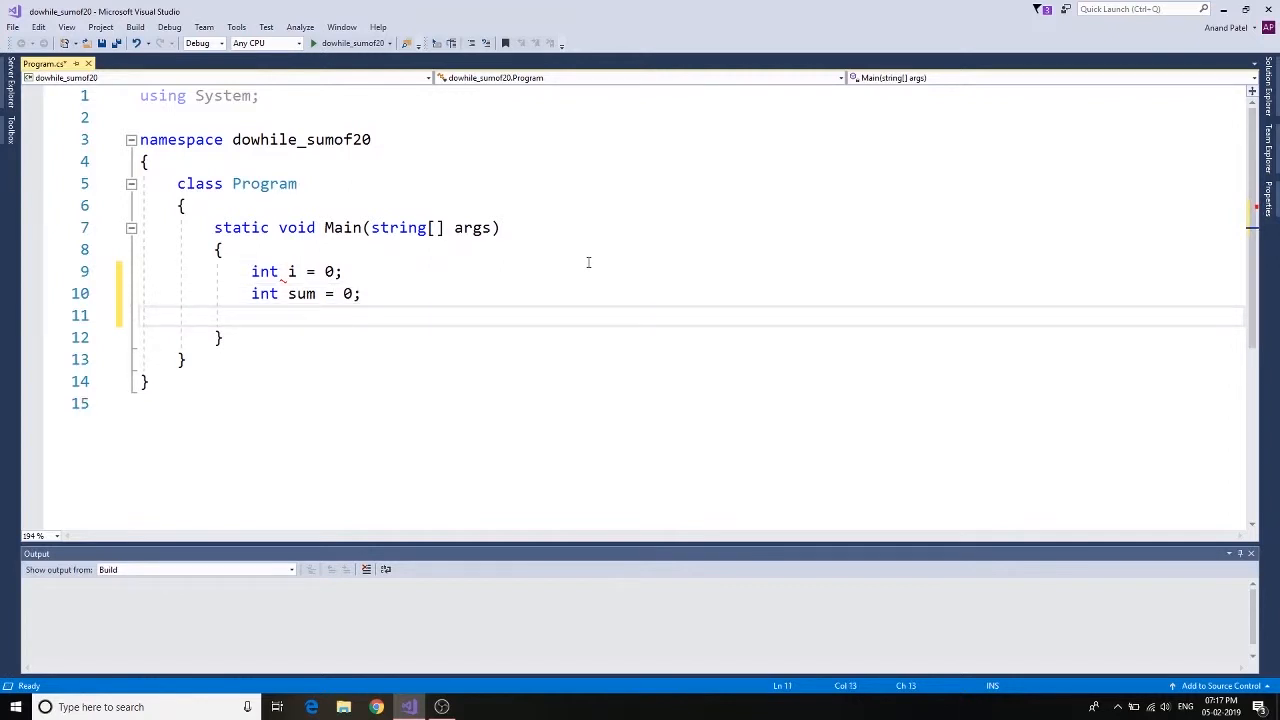
text(int)
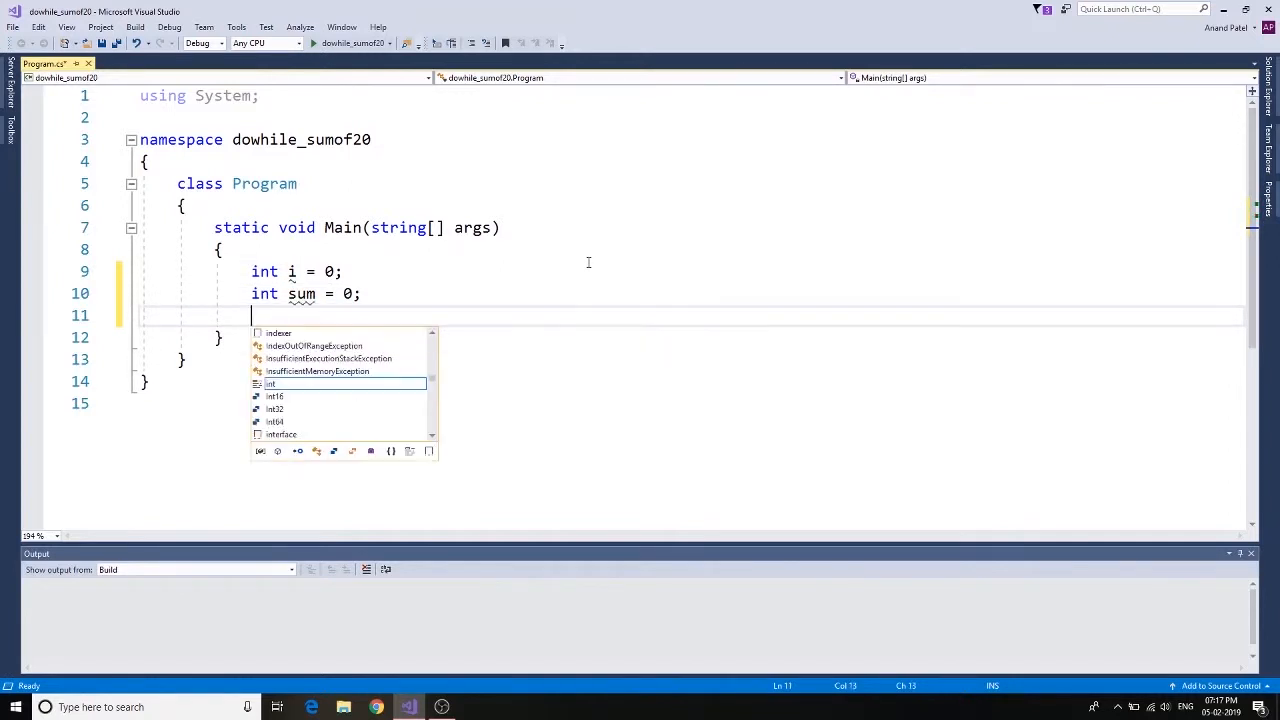
text(do { })
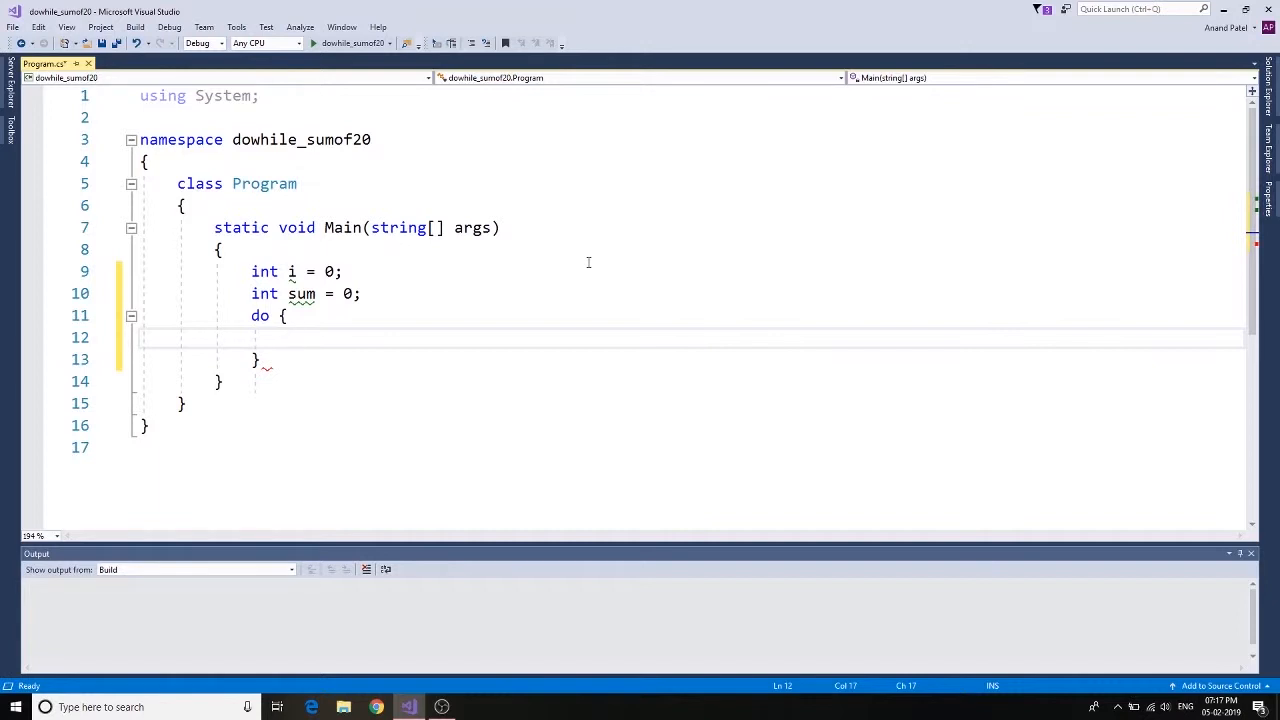
Inside the do block, add sum = sum + i and i++
text(sum =)
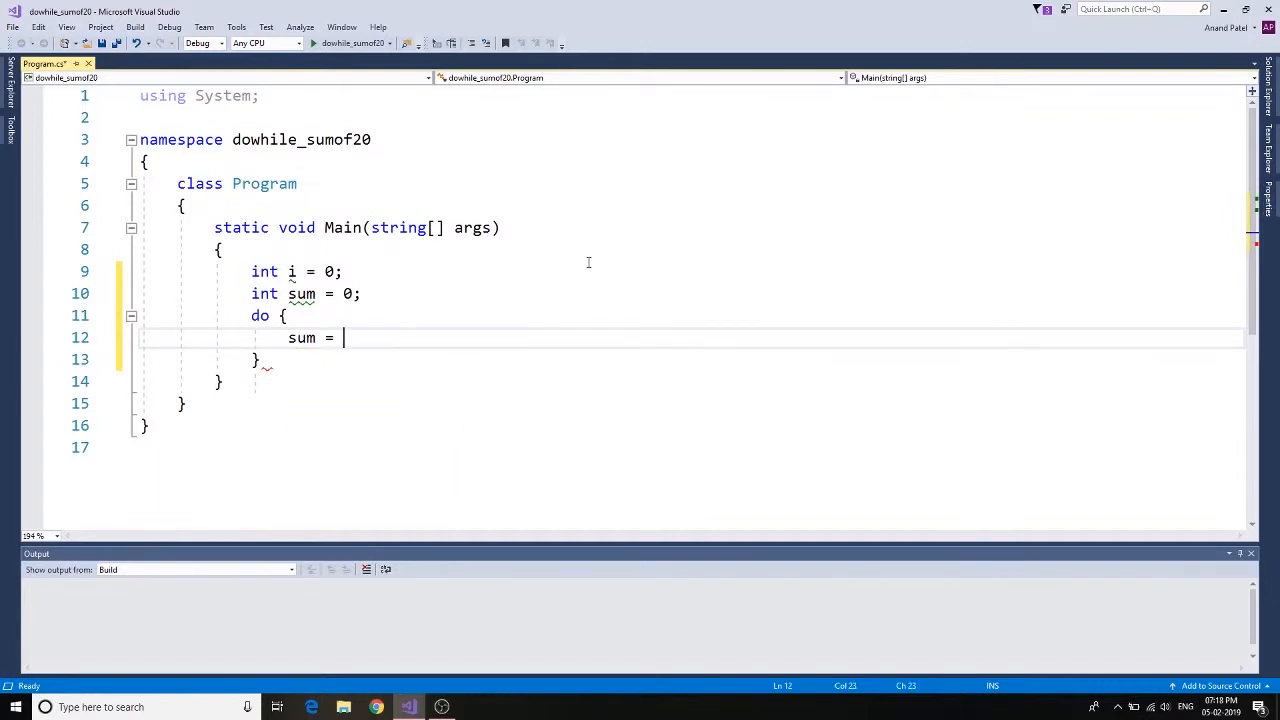
text(sum +)
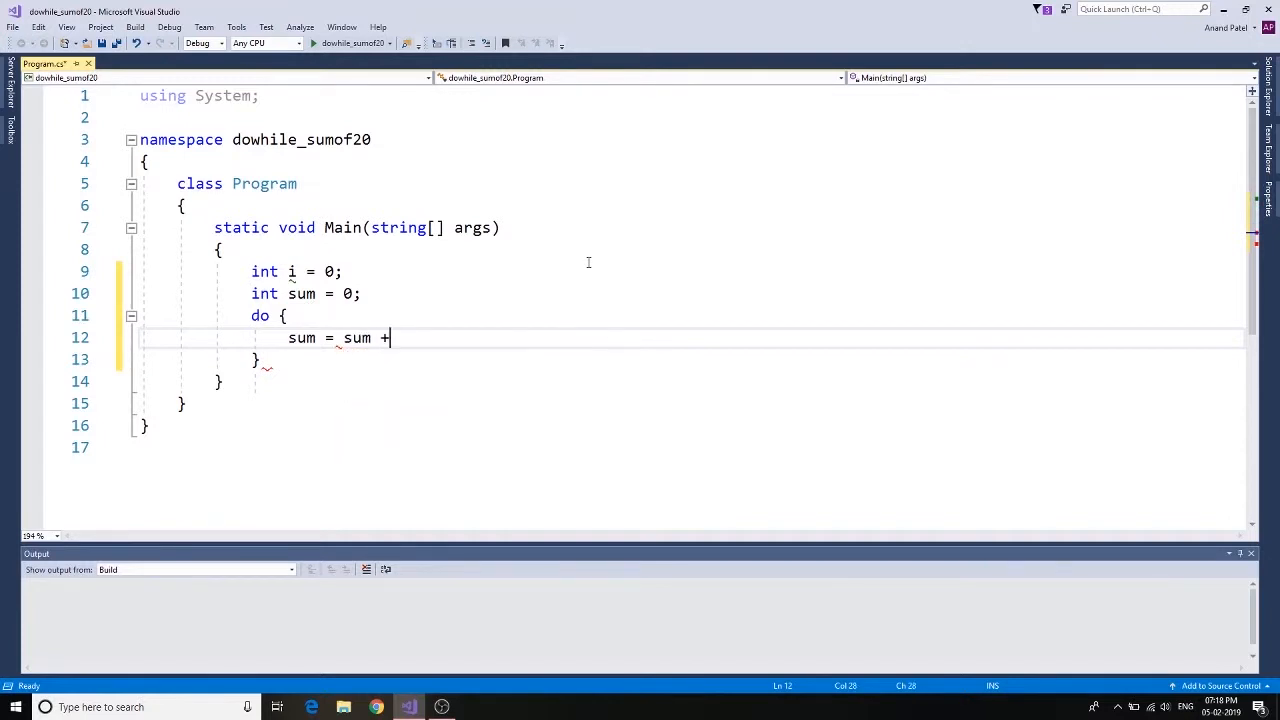
text(i;)
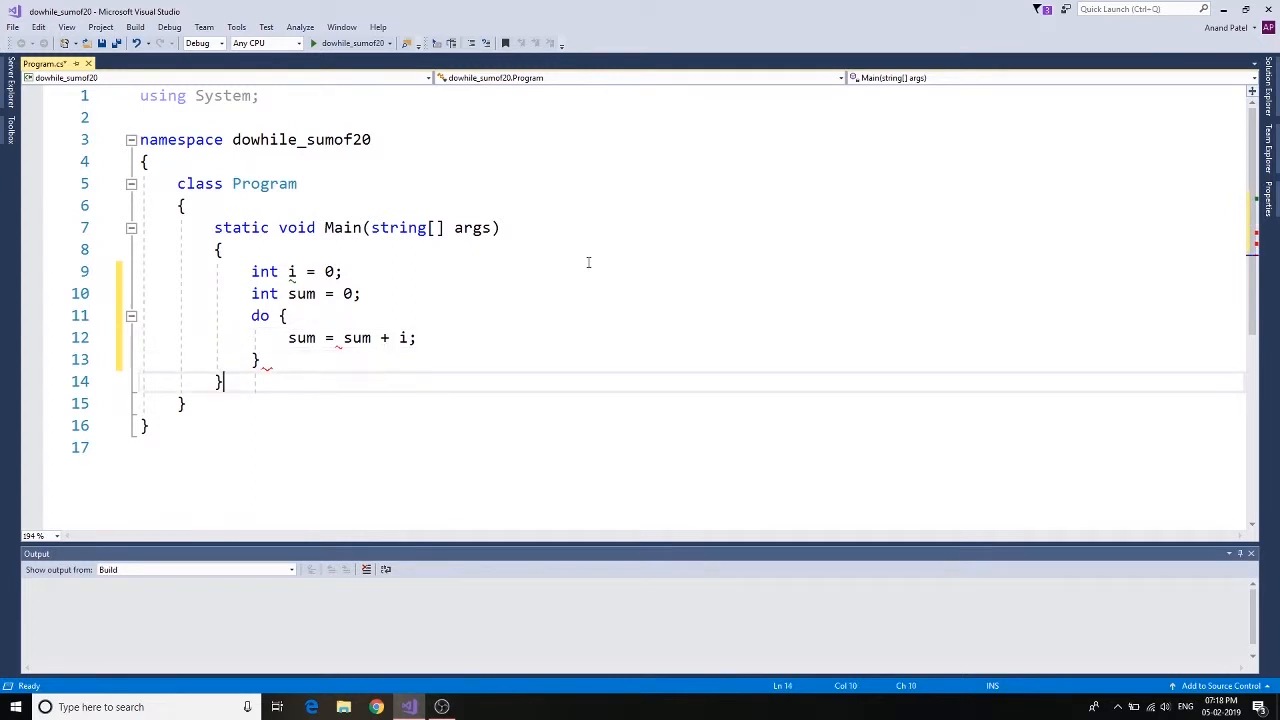
key(Backspace)
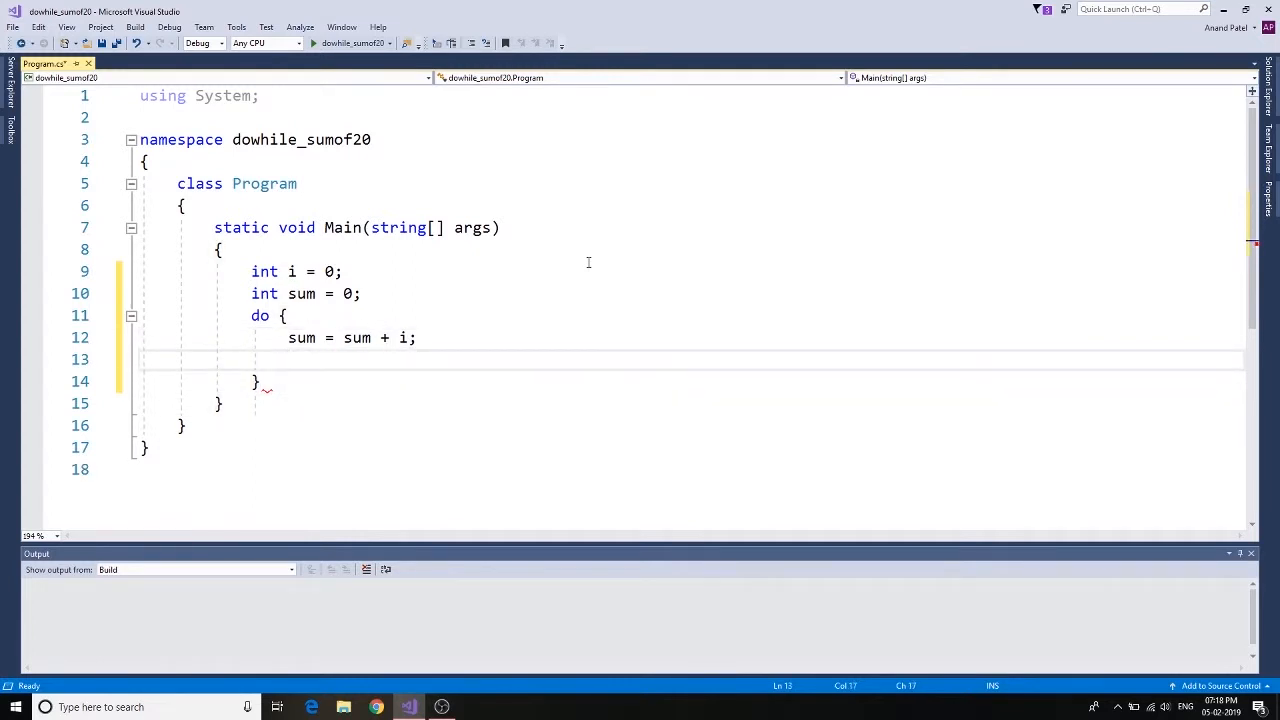
text(i++)
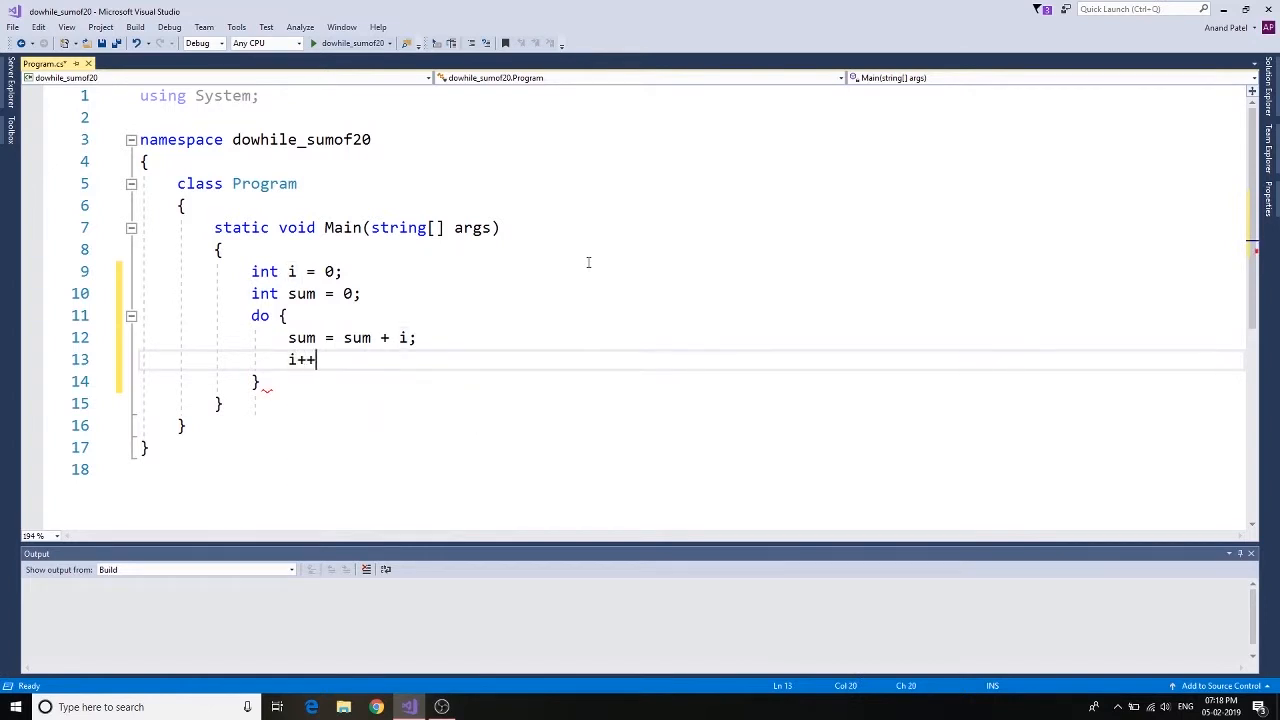
text(;)
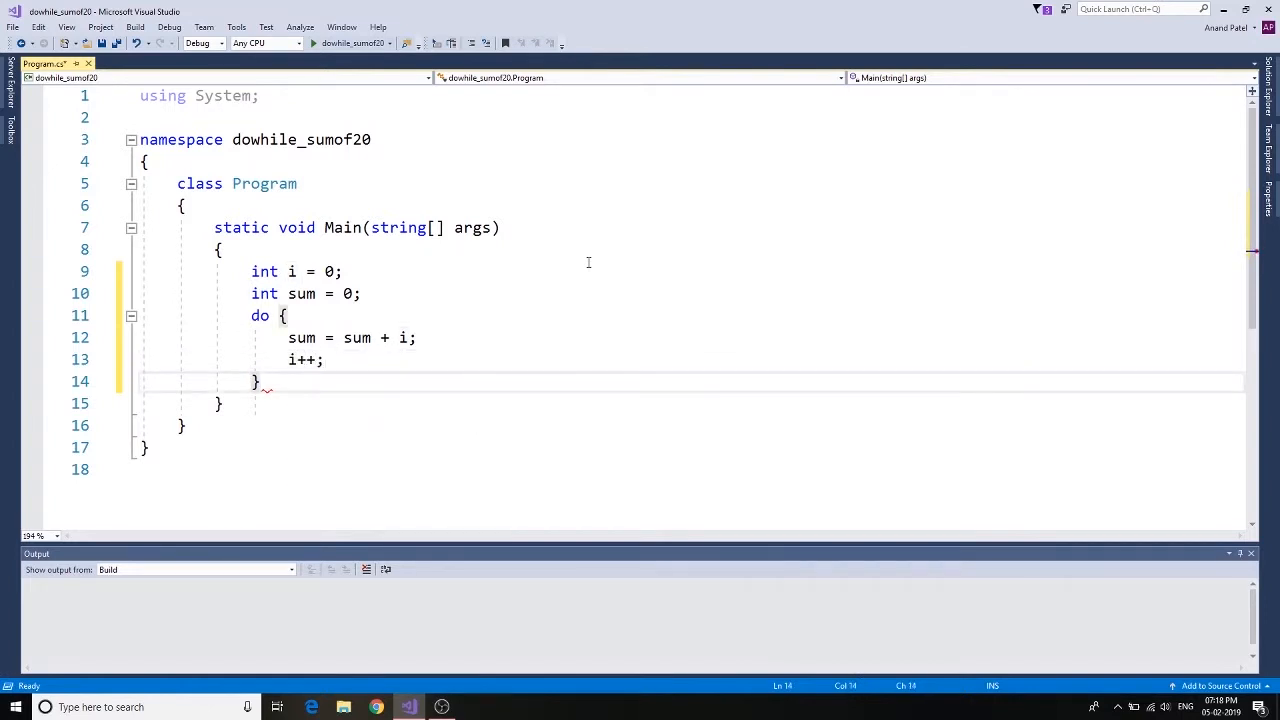
Close the loop with the condition while (i <= 20);
text(while)
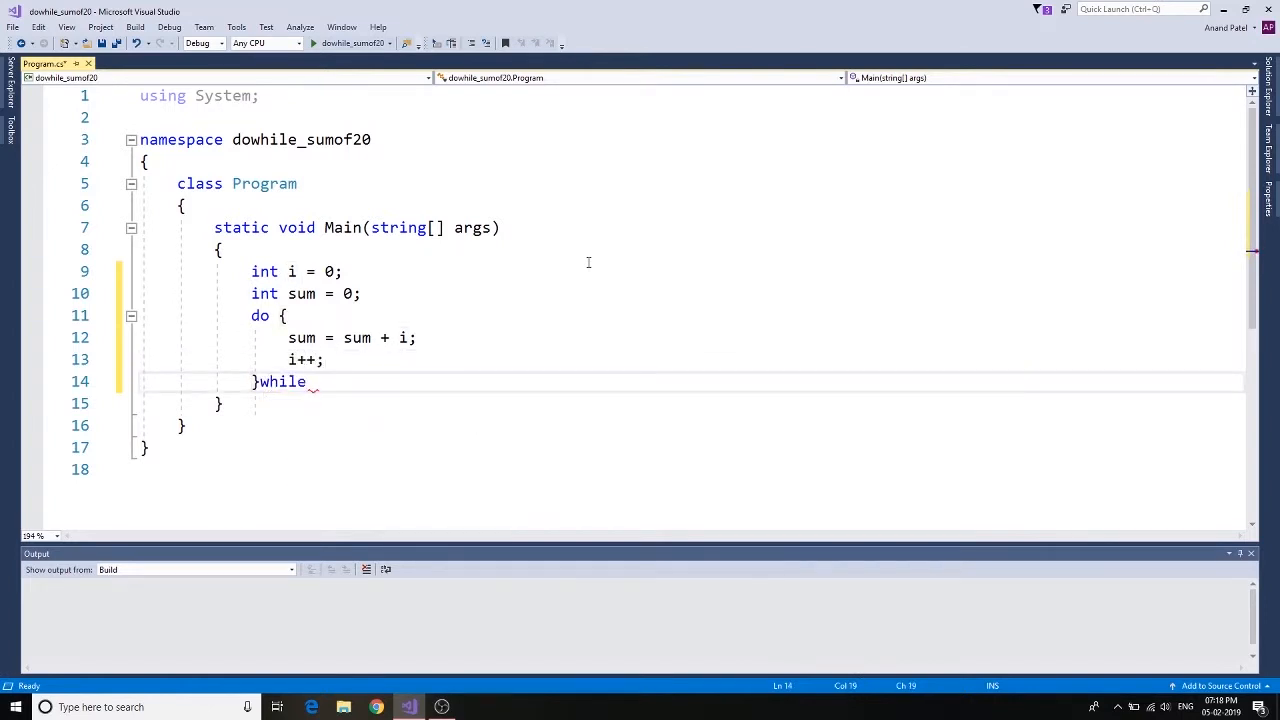
text((i)
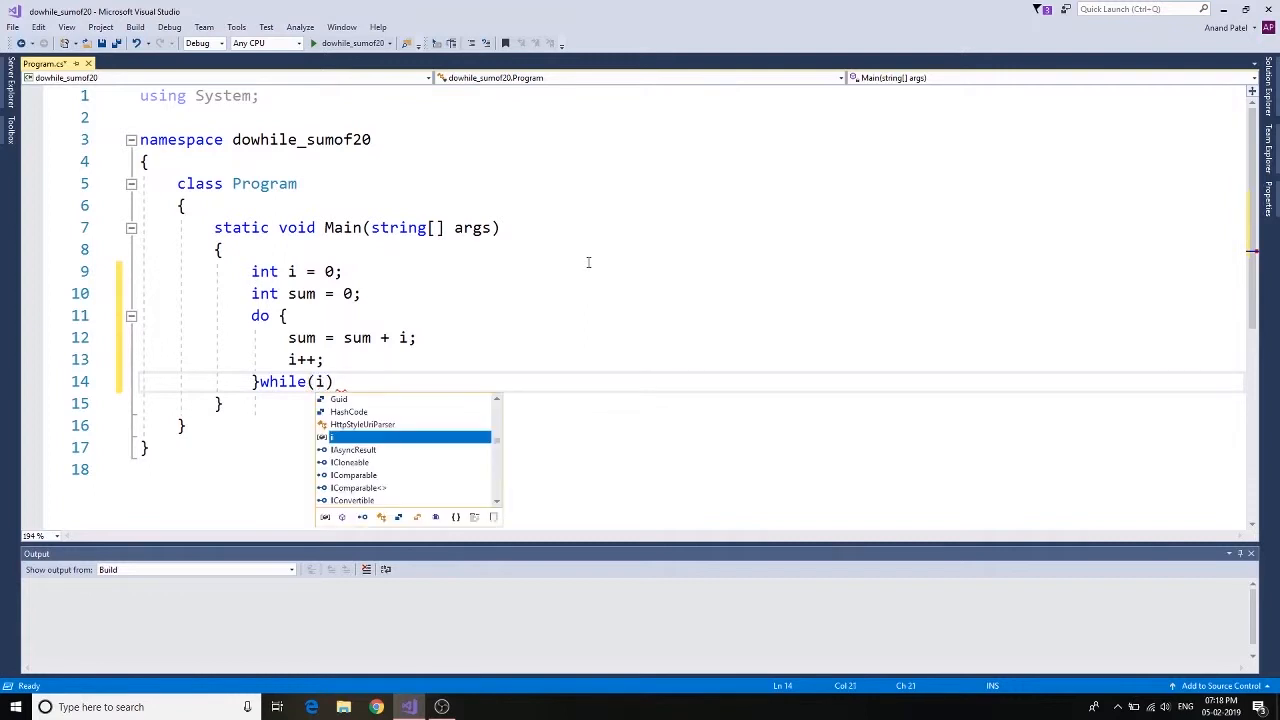
text(<20)
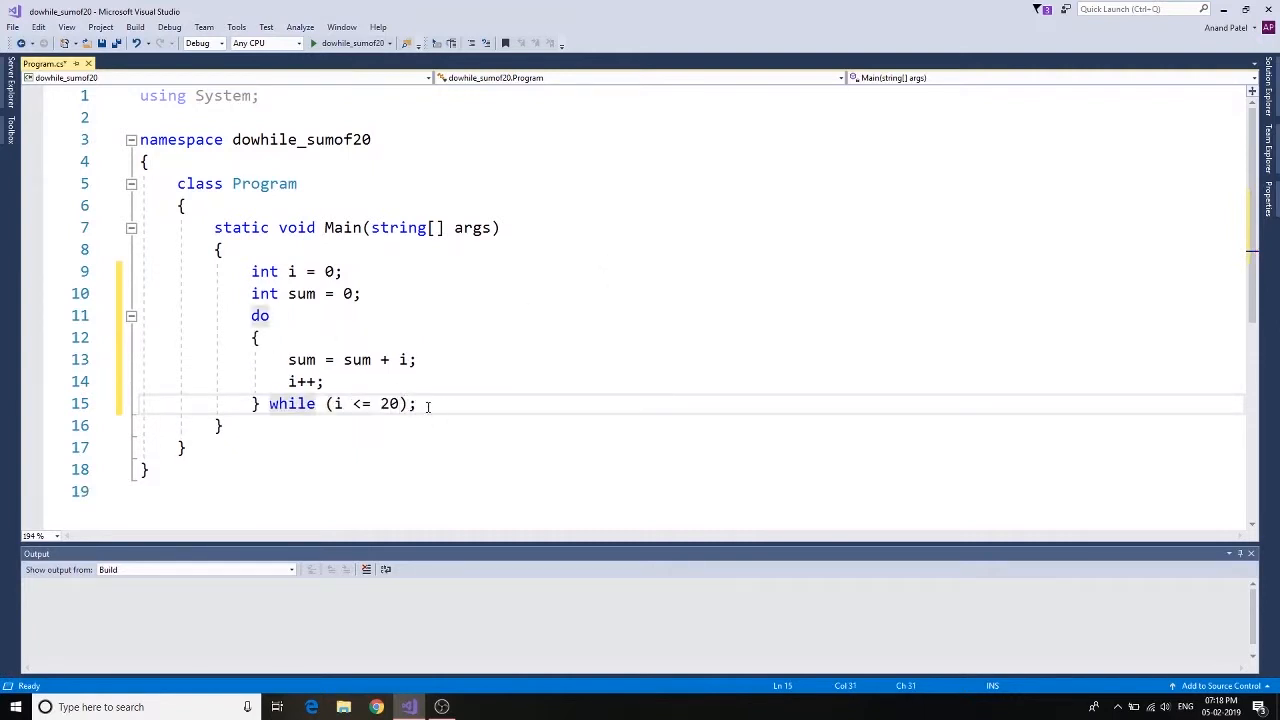
Add Console.WriteLine("Sum of first 20 number is {0}",sum); after the loop
text(Co)
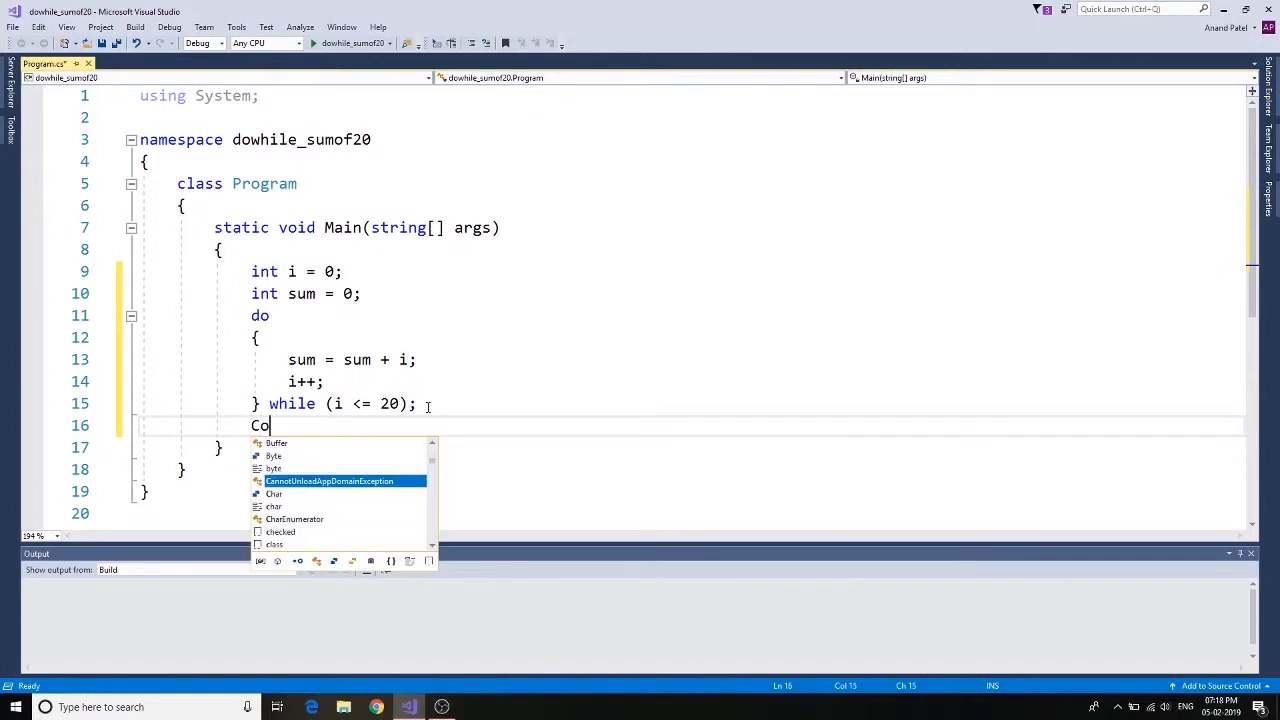
text(nsole)
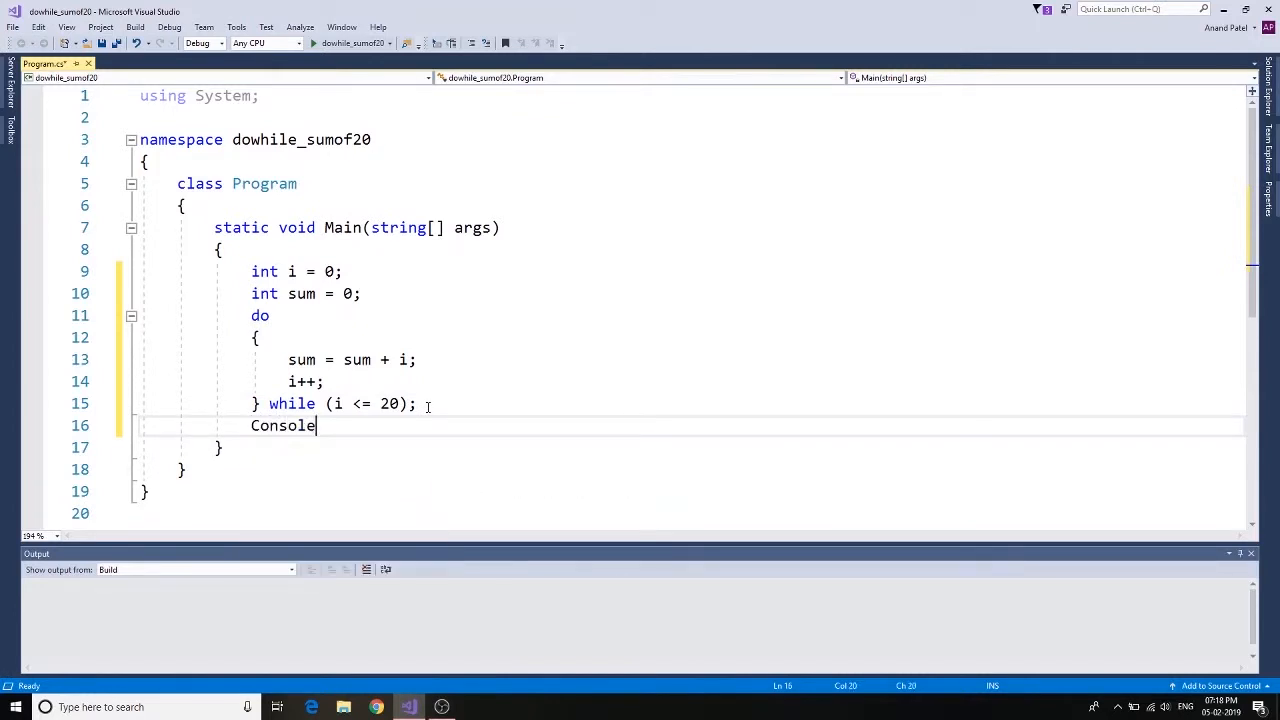
text(.W)
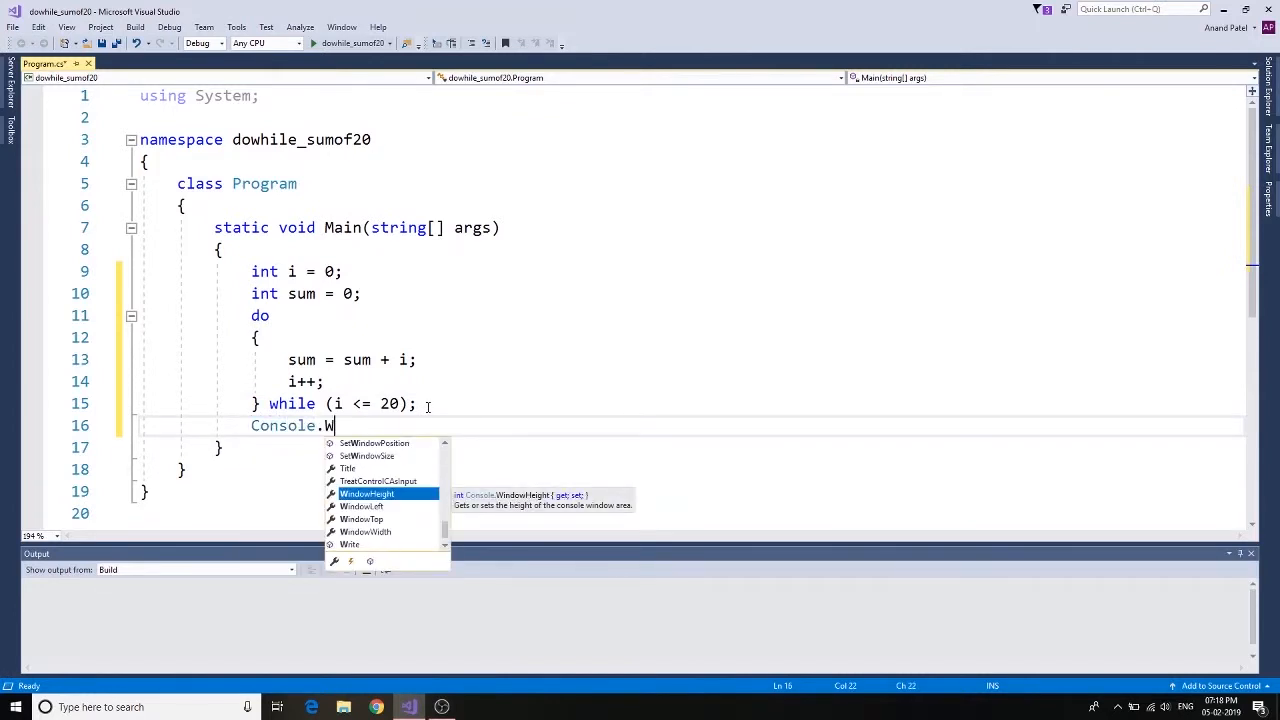
text(riteLine)
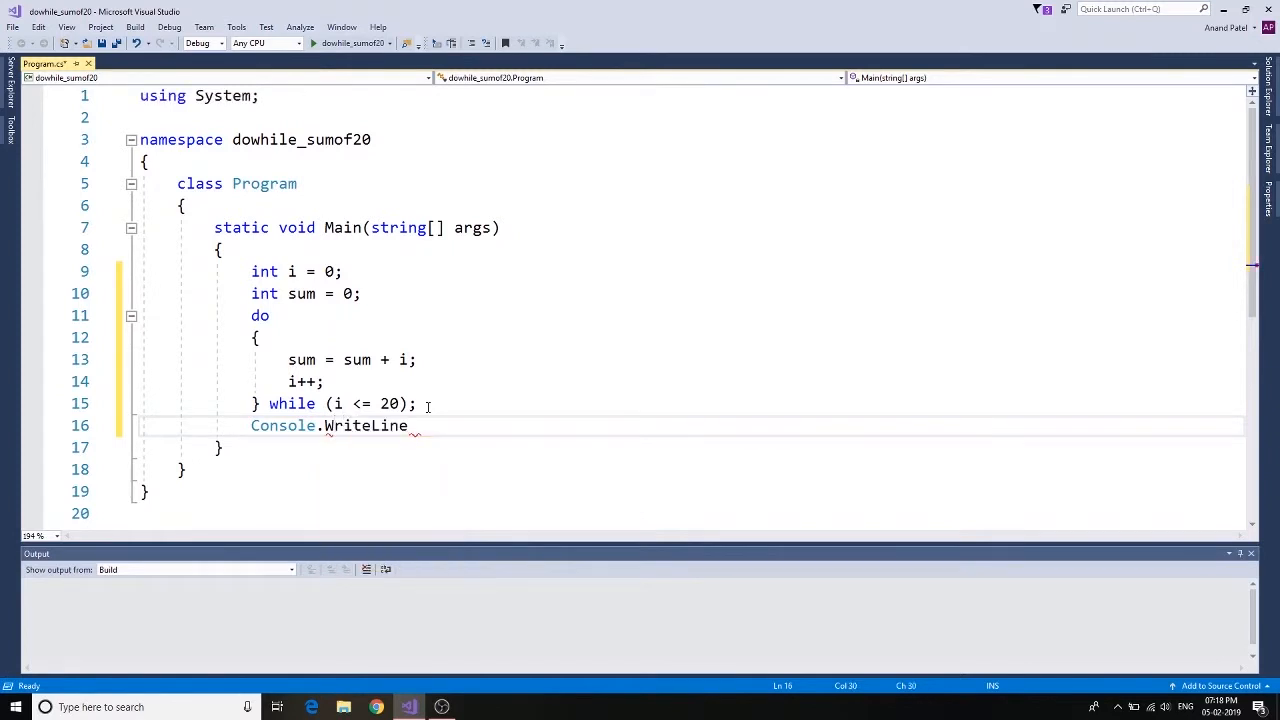
text(();)
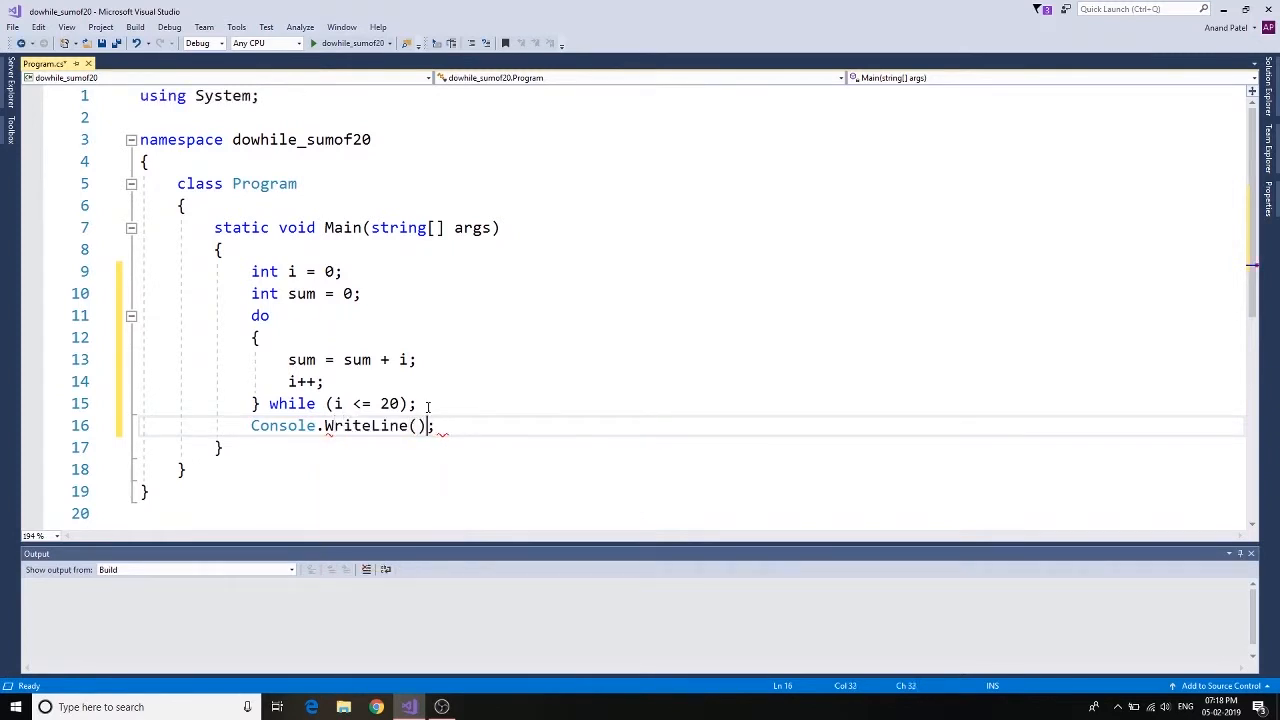
text("")
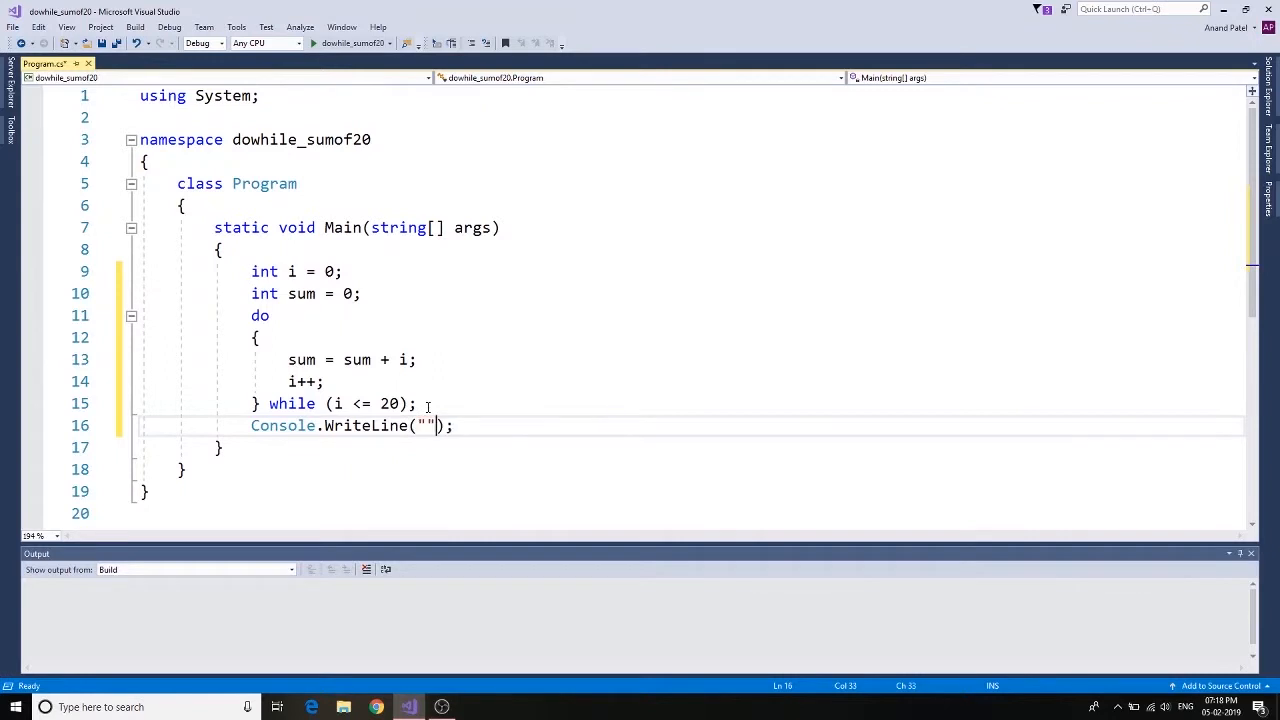
text(Cal)
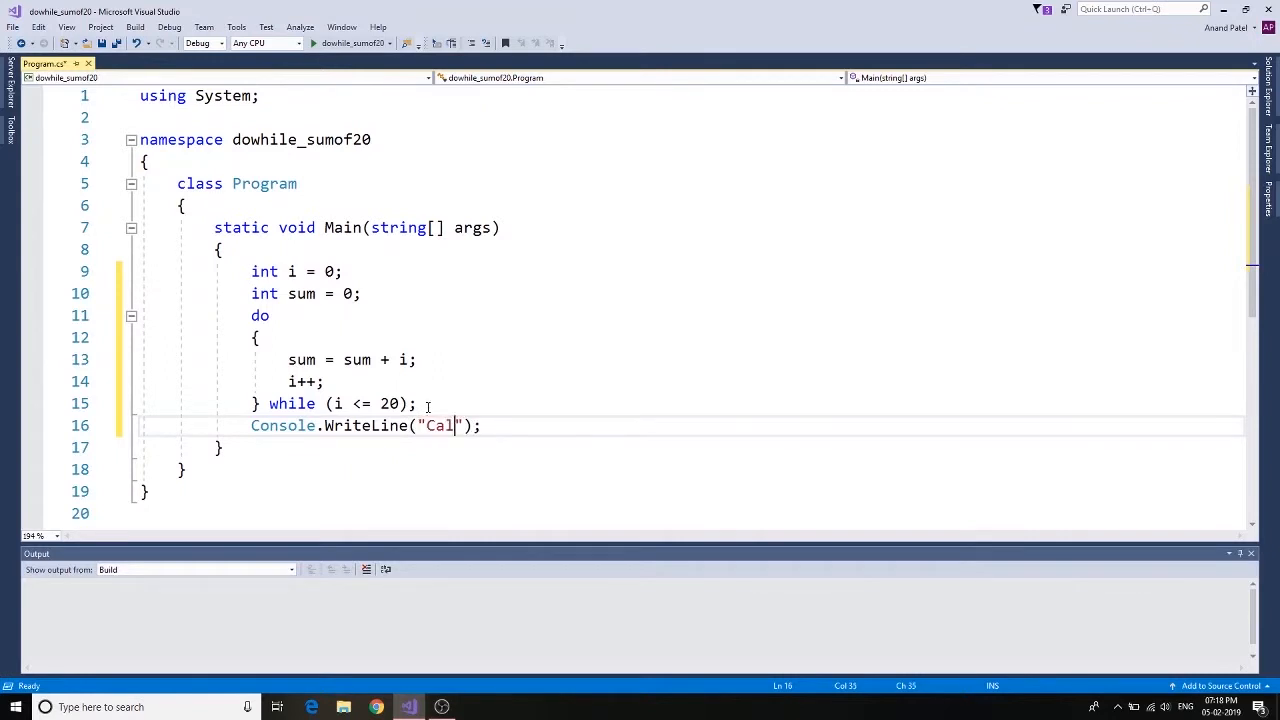
text(Sum)
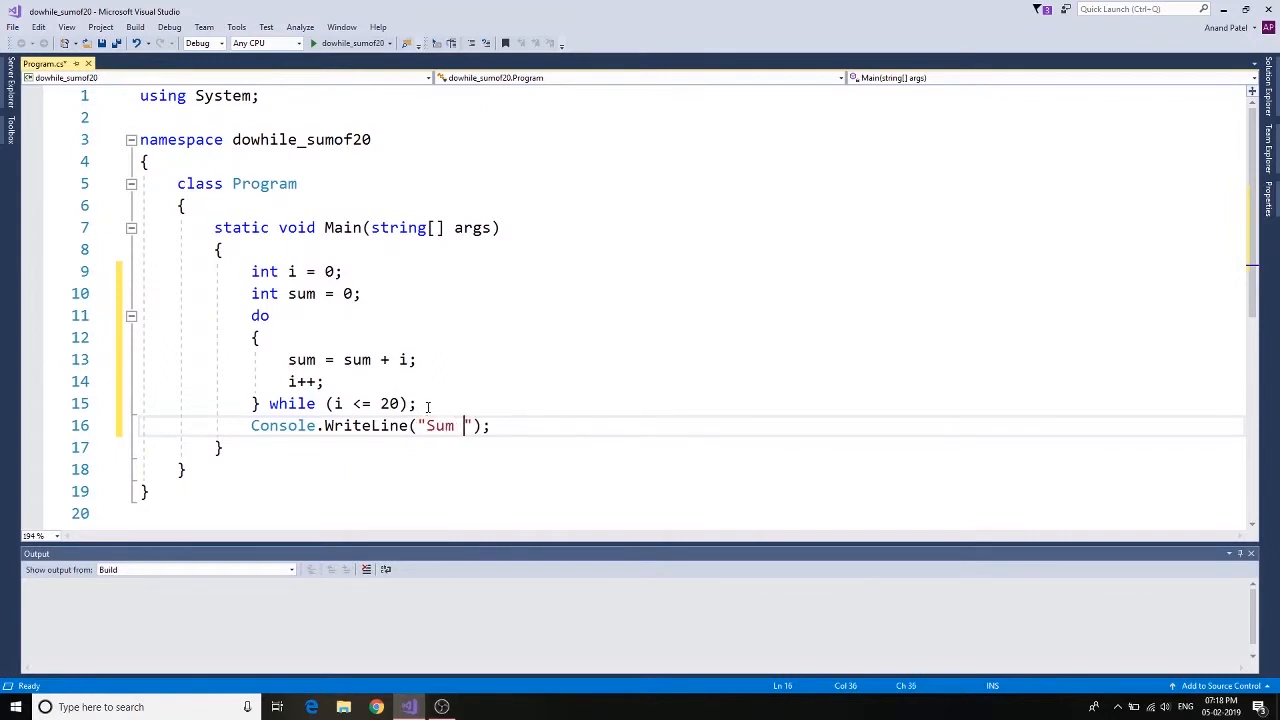
text(of first)
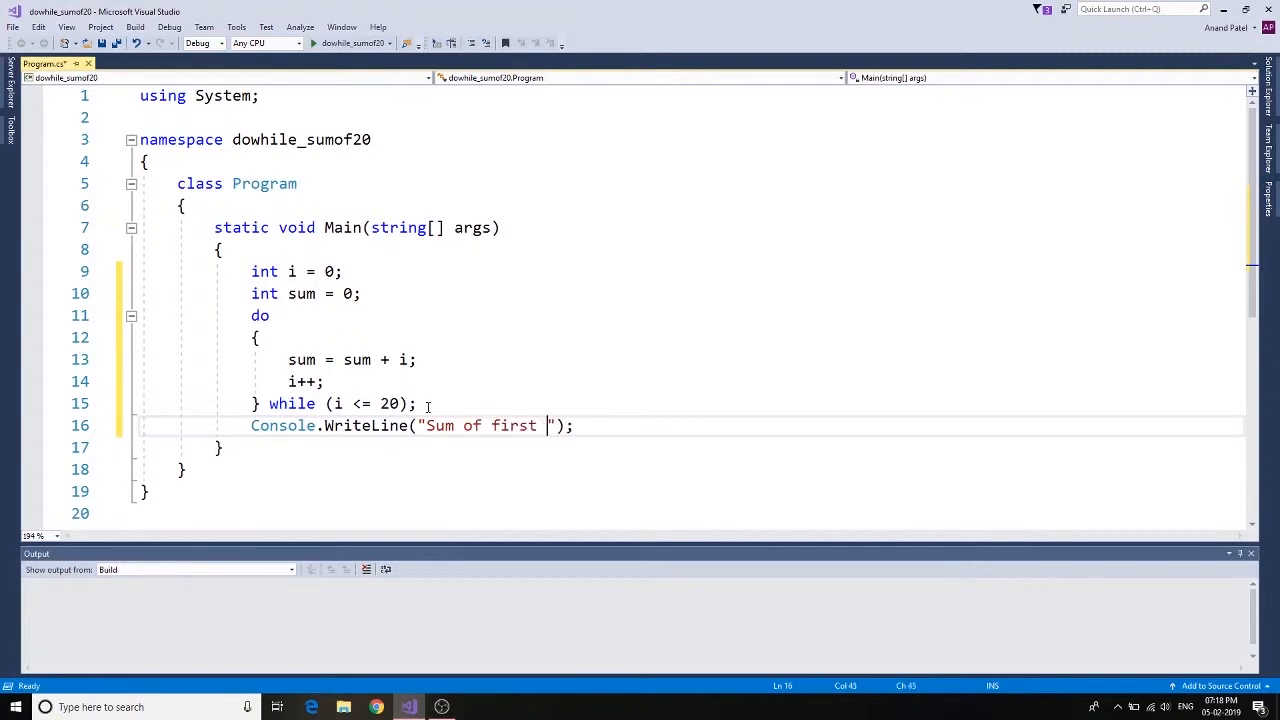
text(20)
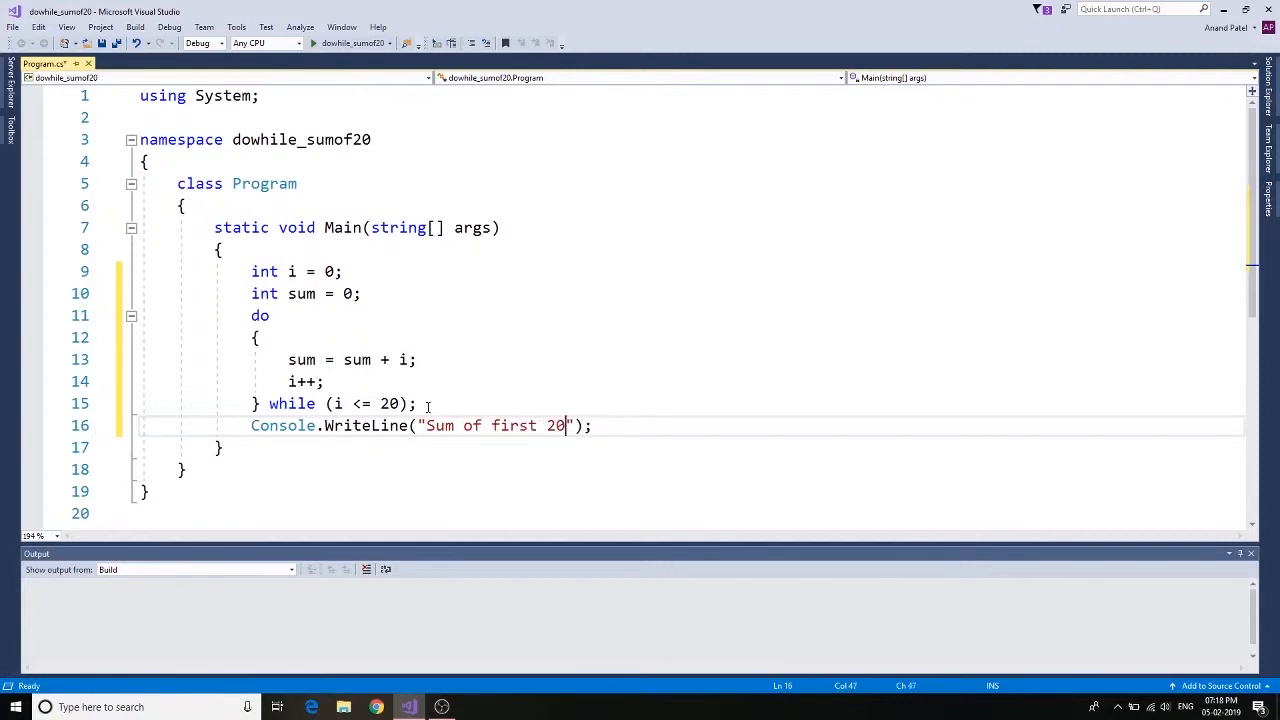
text(number is)
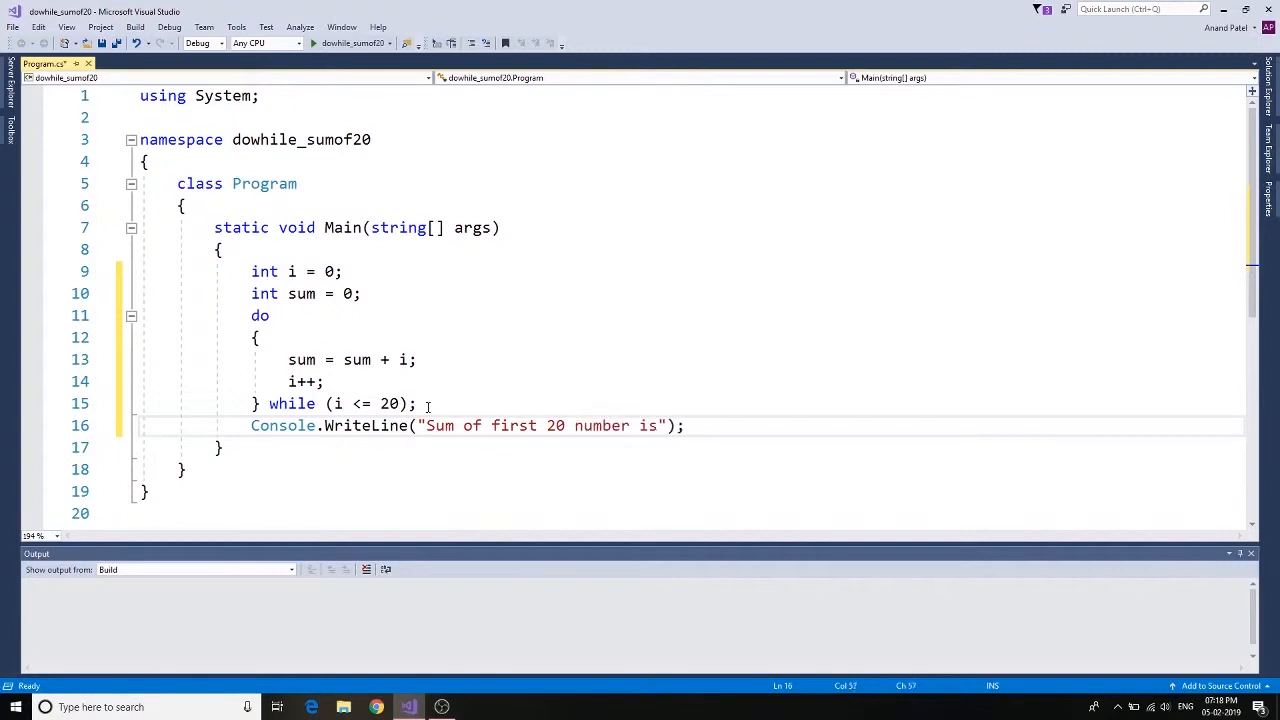
text({0})
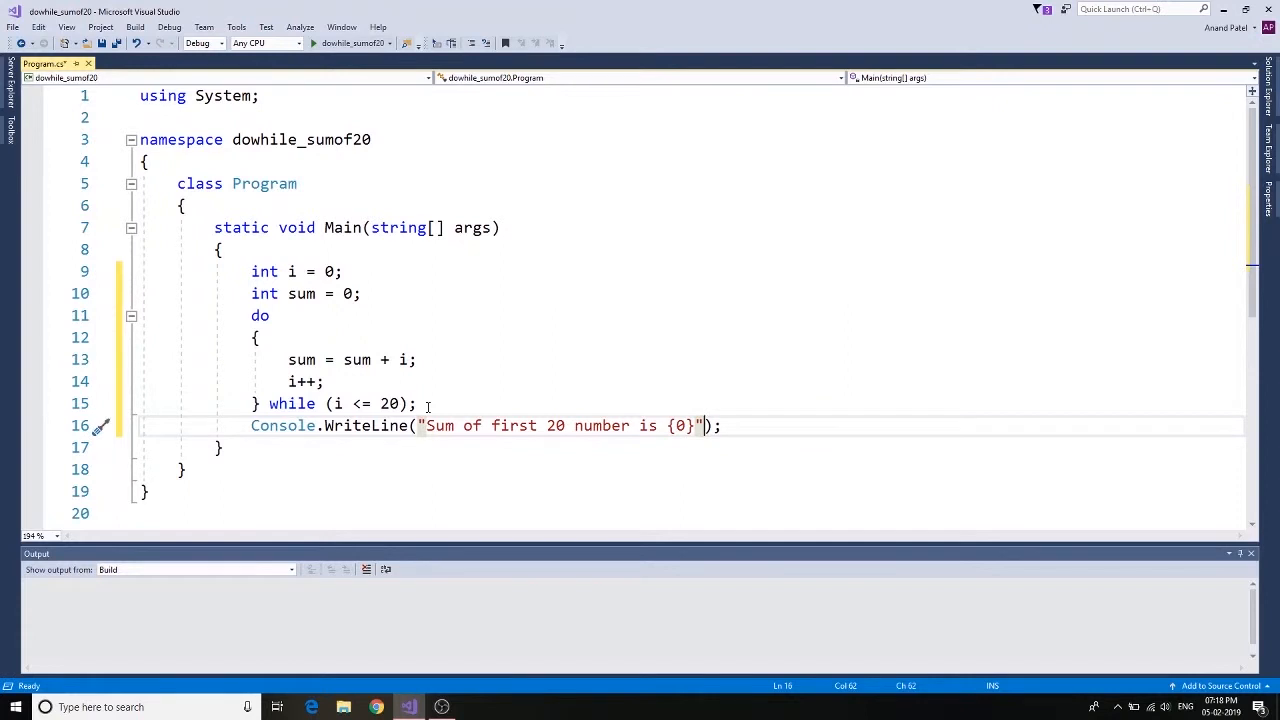
text(,sum)
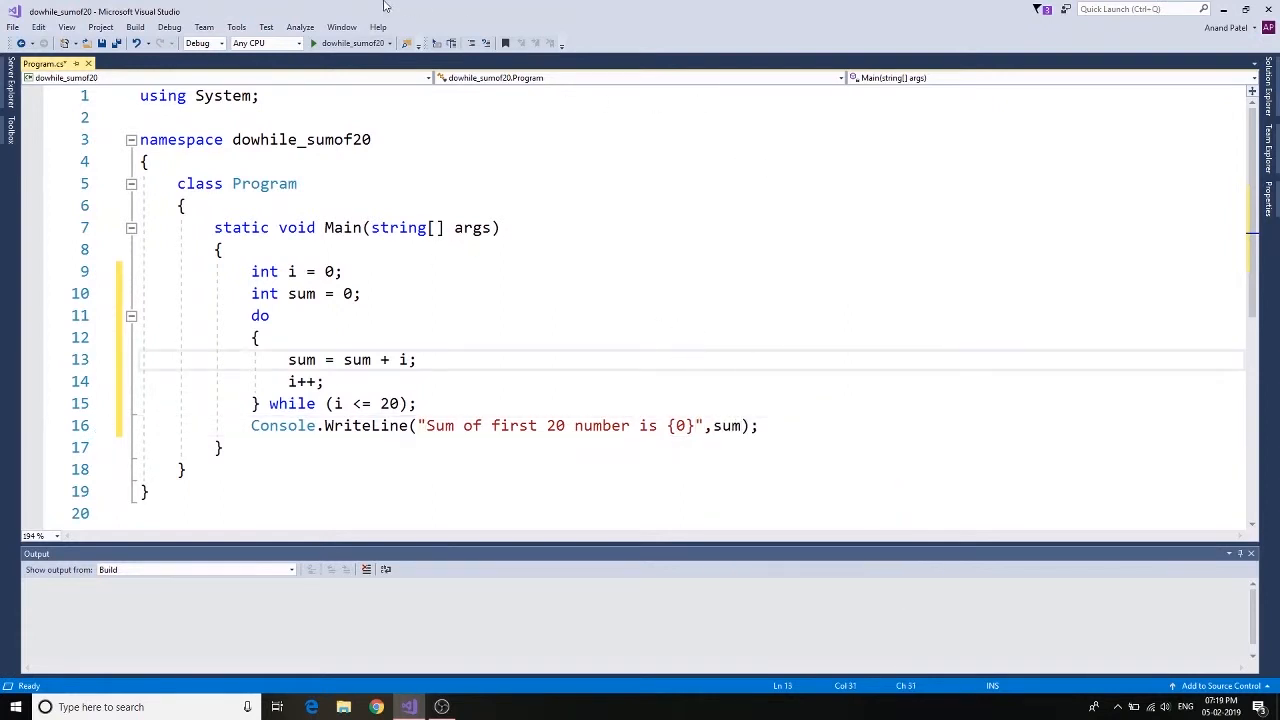
Run the program via Start Without Debugging, building the project successfully
click(169, 27)
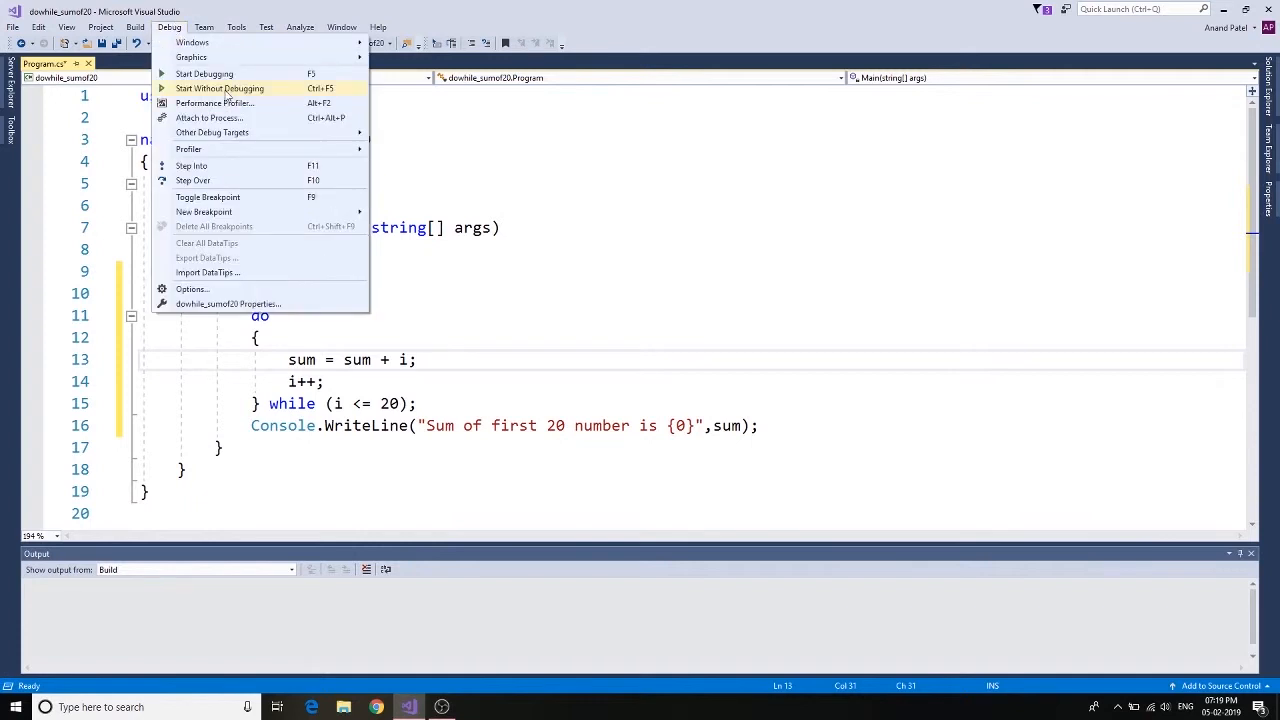
click(219, 88)
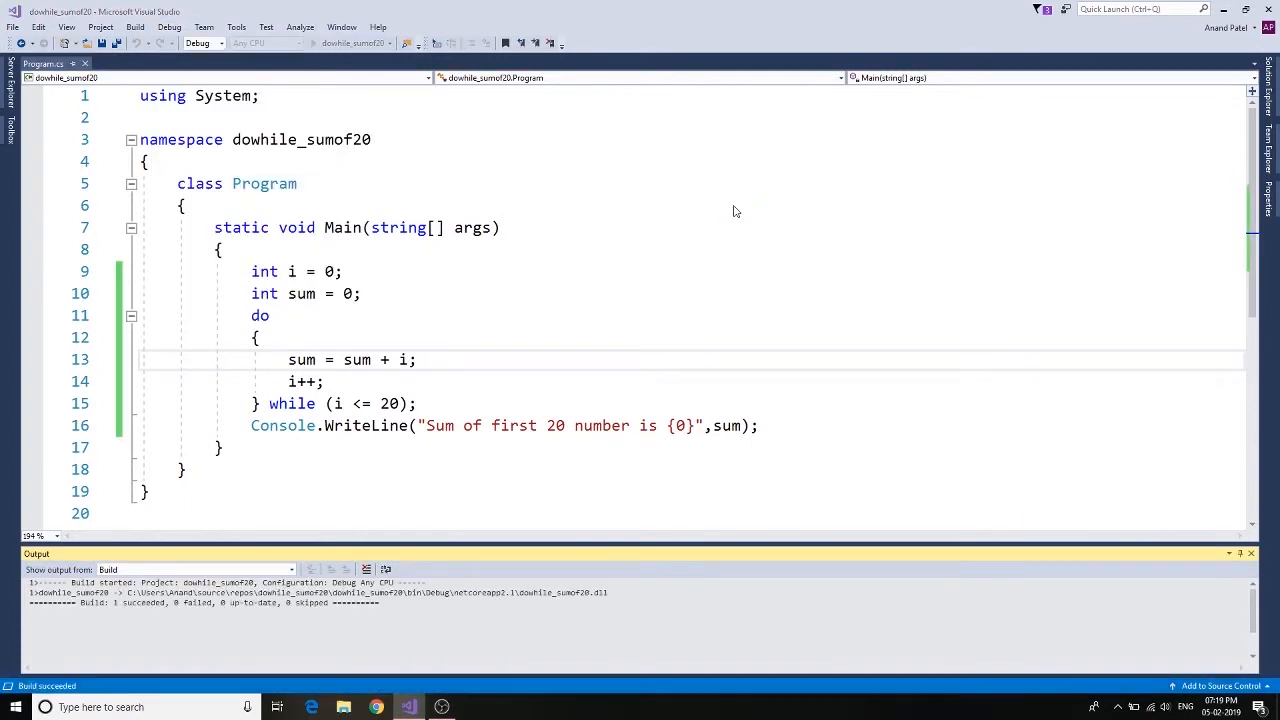